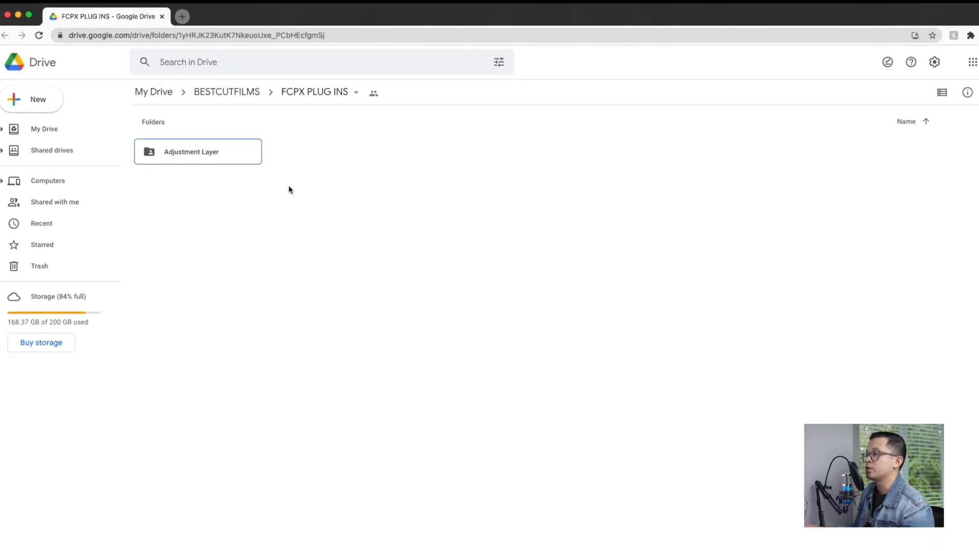
Step: Download the Adjustment Layer folder as a zip and reveal it in Downloads
{"action": "right_click", "coordinate": [197, 151]}
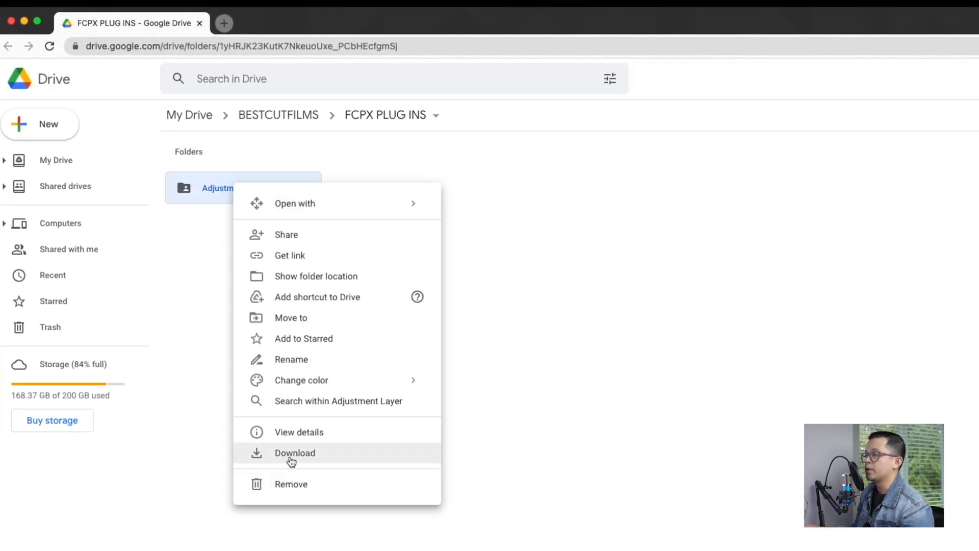
{"action": "left_click", "coordinate": [295, 453]}
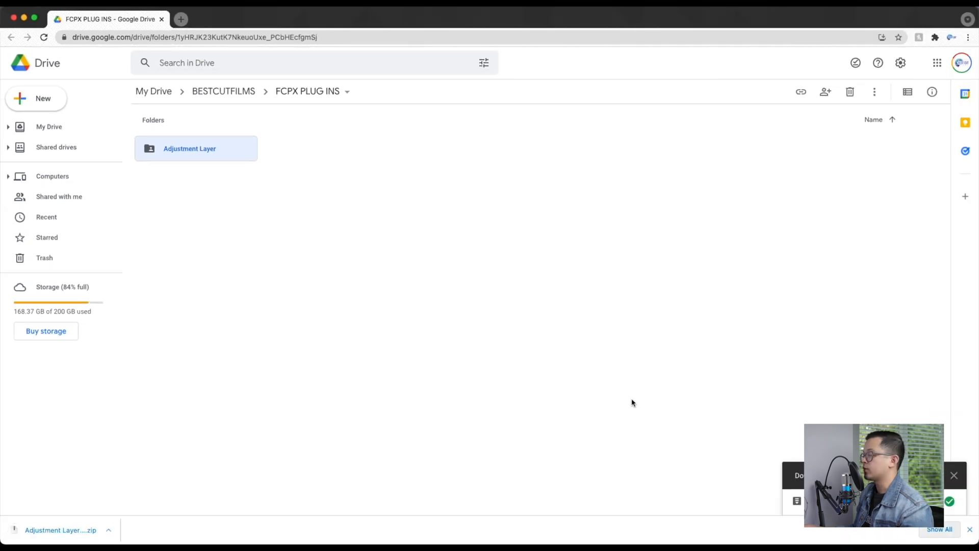
{"action": "left_click", "coordinate": [108, 529]}
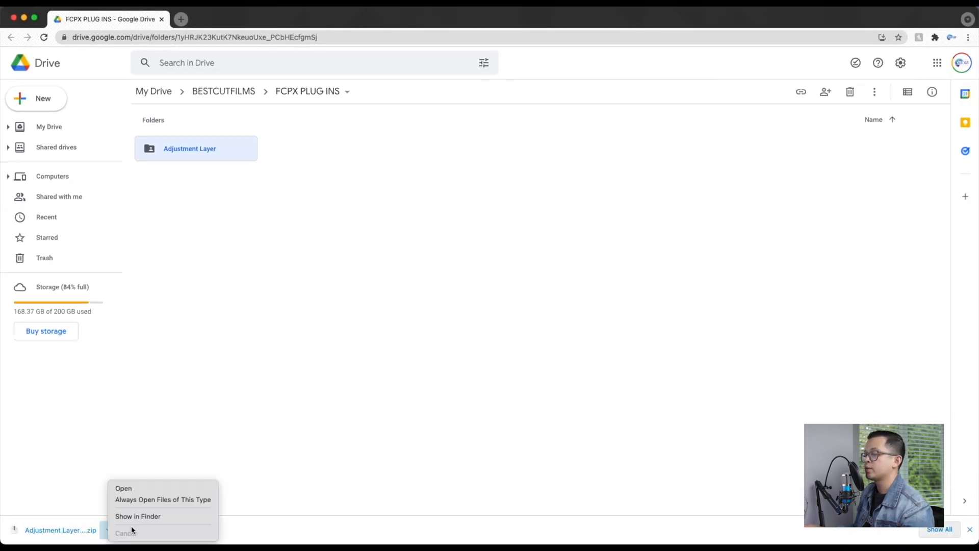
{"action": "left_click", "coordinate": [137, 517]}
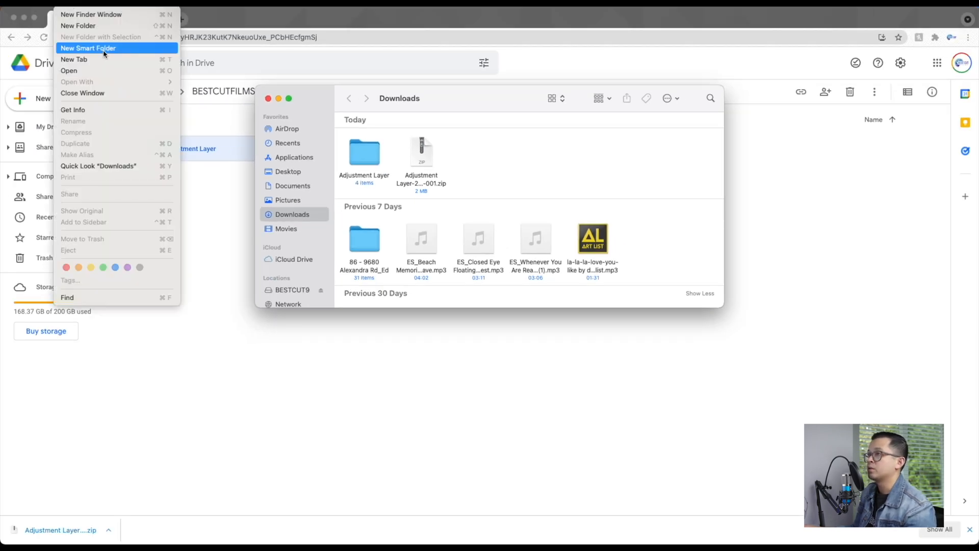
Step: In a new Finder window, navigate to Movies > Motion Templates > Titles
{"action": "left_click", "coordinate": [303, 157]}
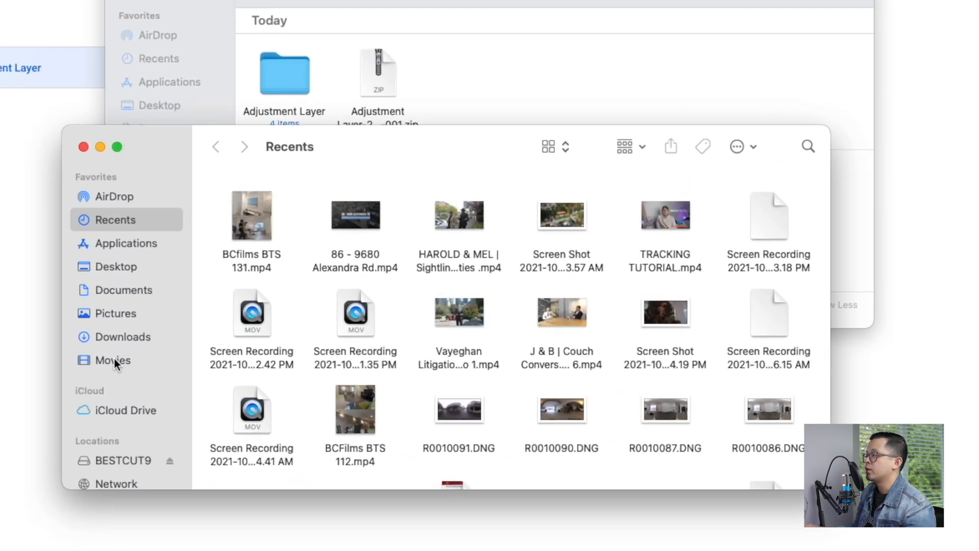
{"action": "left_click", "coordinate": [112, 360]}
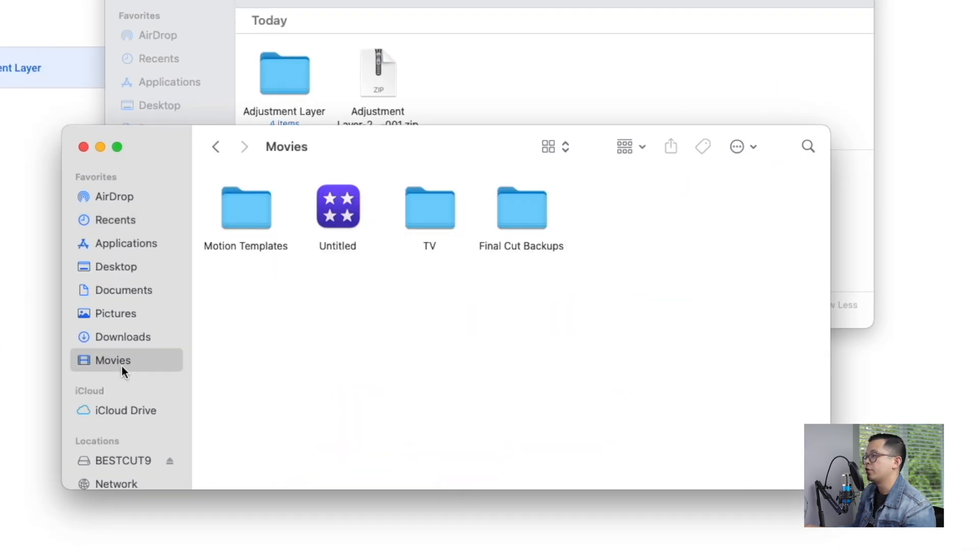
{"action": "mouse_move", "coordinate": [144, 360]}
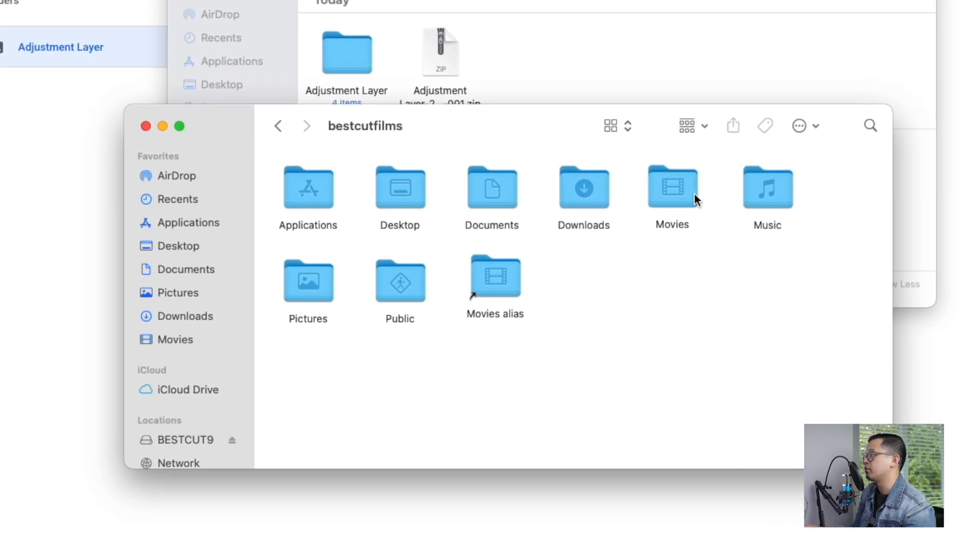
{"action": "mouse_move", "coordinate": [680, 218]}
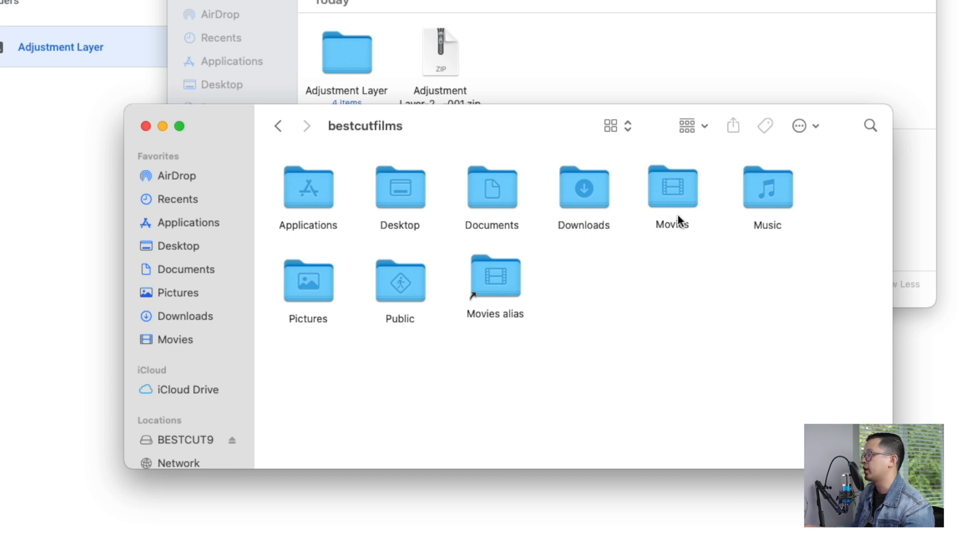
{"action": "left_click", "coordinate": [672, 188]}
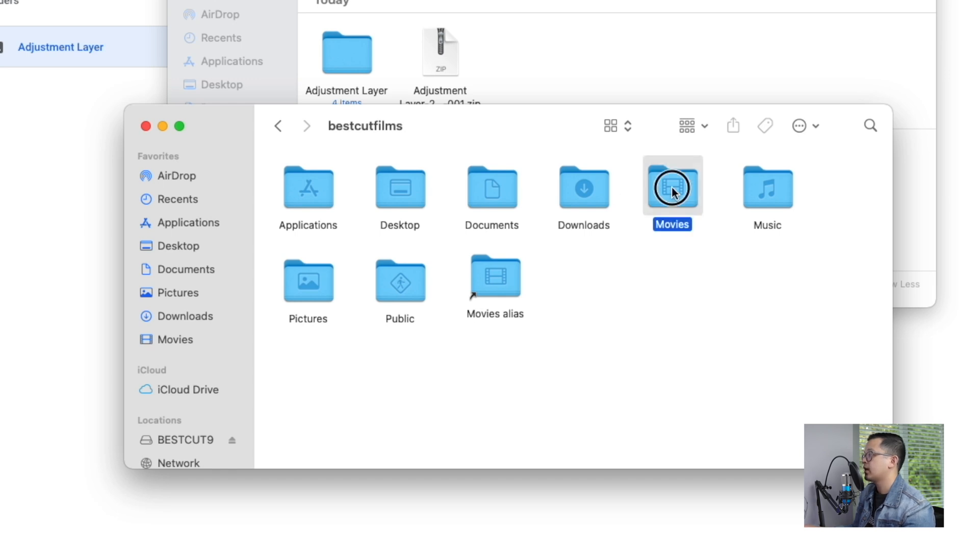
{"action": "double_click", "coordinate": [673, 188]}
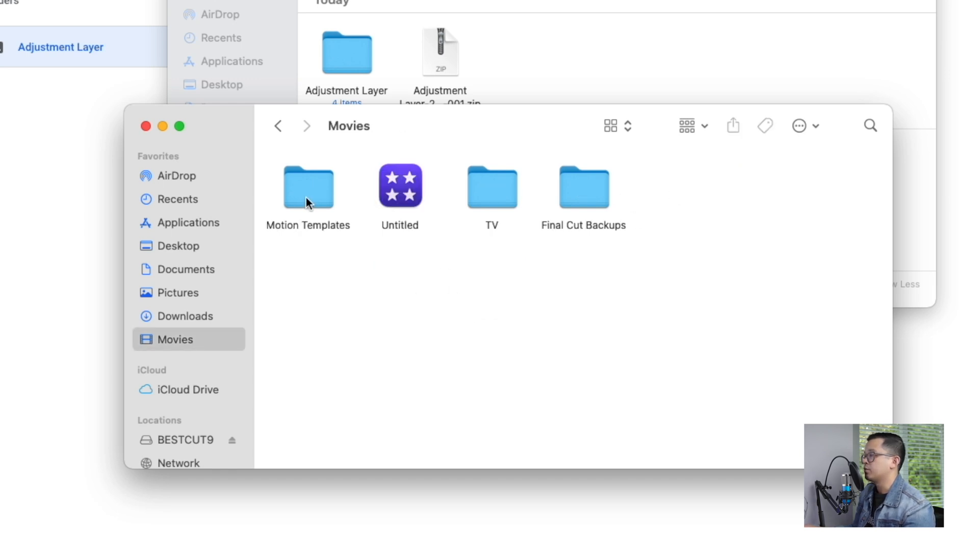
{"action": "double_click", "coordinate": [307, 185]}
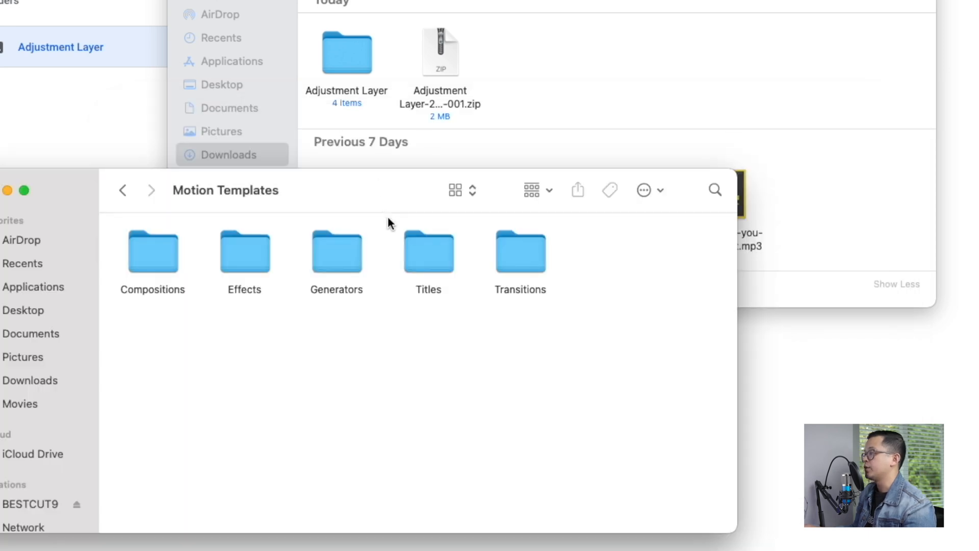
{"action": "double_click", "coordinate": [427, 253]}
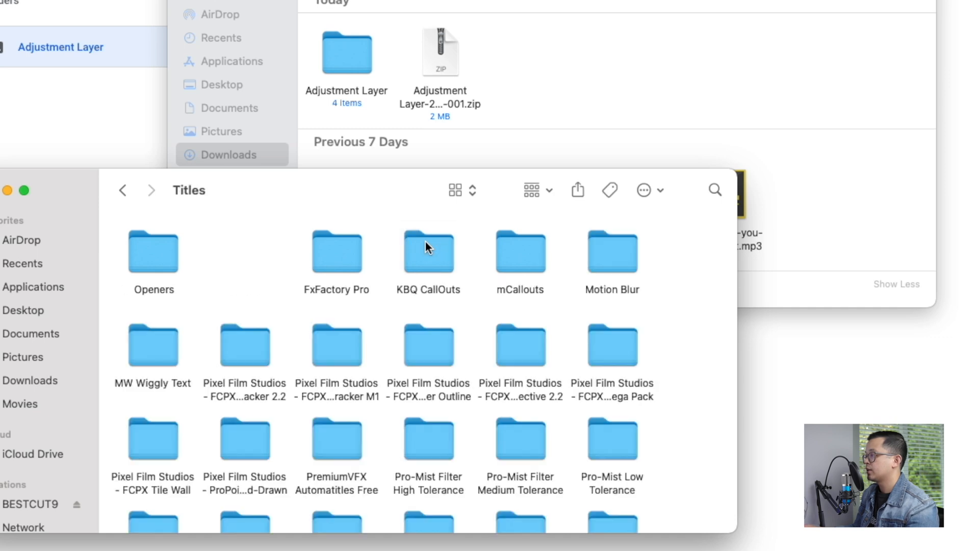
{"action": "scroll", "scroll_direction": "down", "scroll_amount": 3}
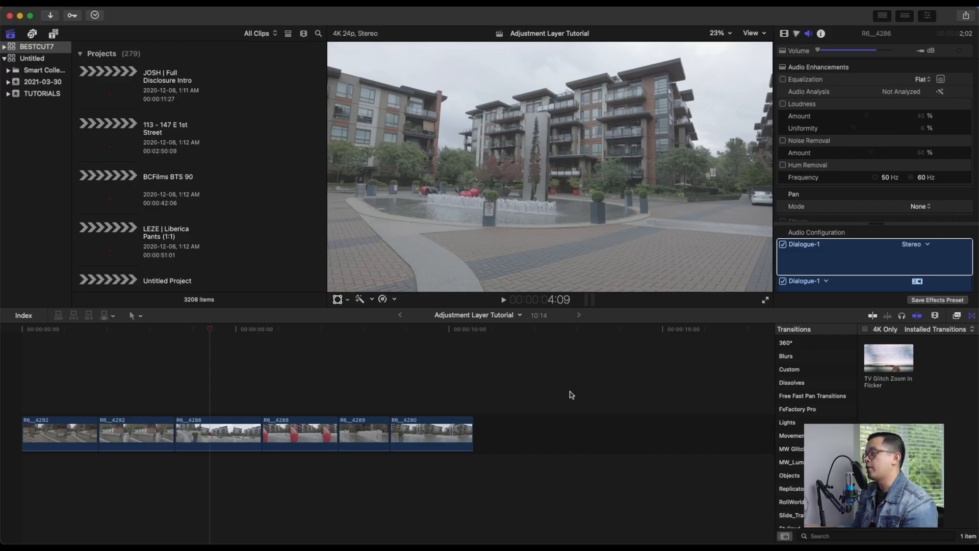
{"action": "mouse_move", "coordinate": [68, 391]}
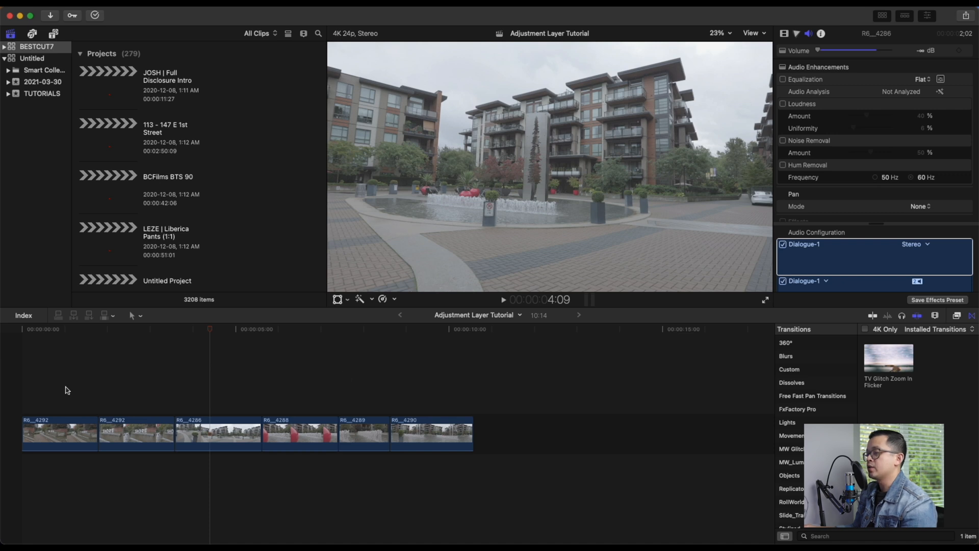
{"action": "mouse_move", "coordinate": [61, 392]}
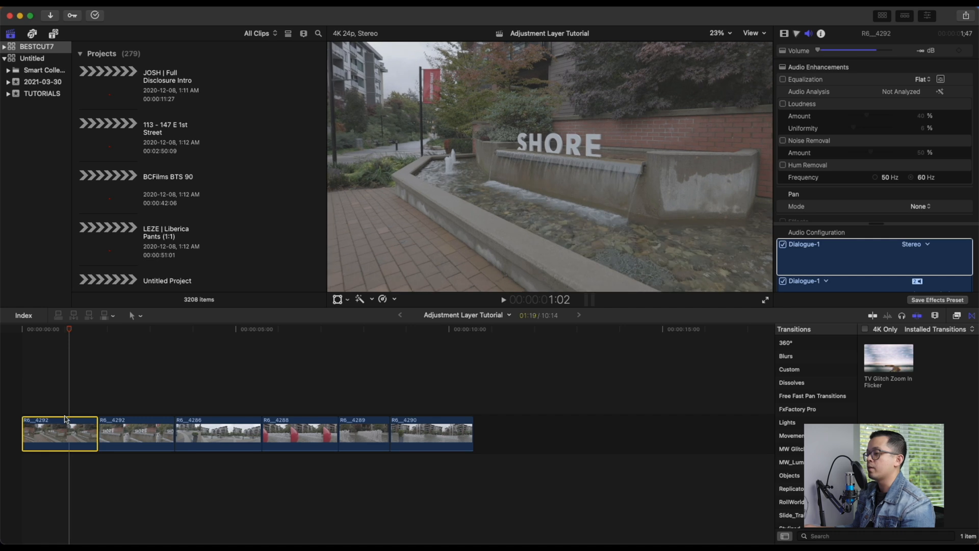
Step: Select the first clip of the Adjustment Layer Tutorial timeline
{"action": "left_click", "coordinate": [224, 329]}
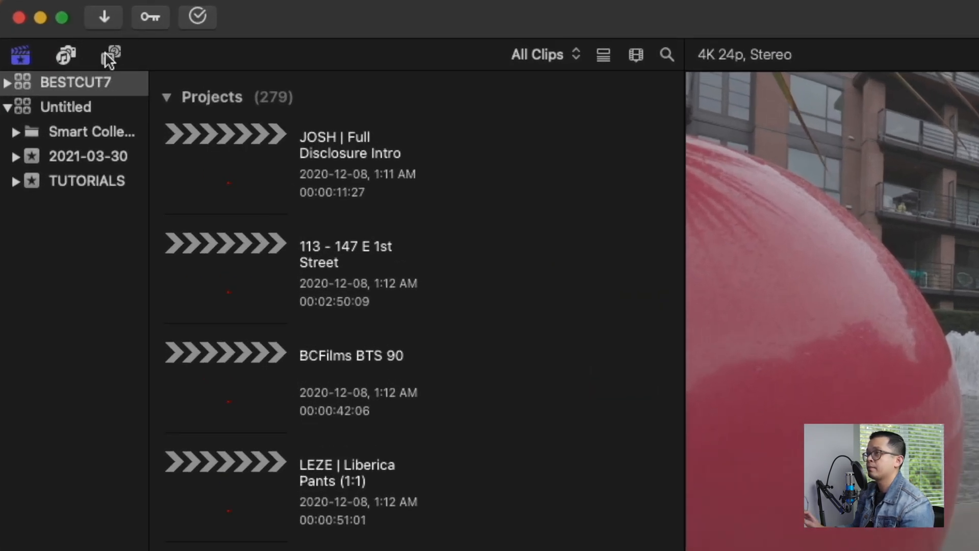
Step: Search the titles library for 'adjustm' and select the Adjustment Layer title in the timeline
{"action": "left_click", "coordinate": [110, 55]}
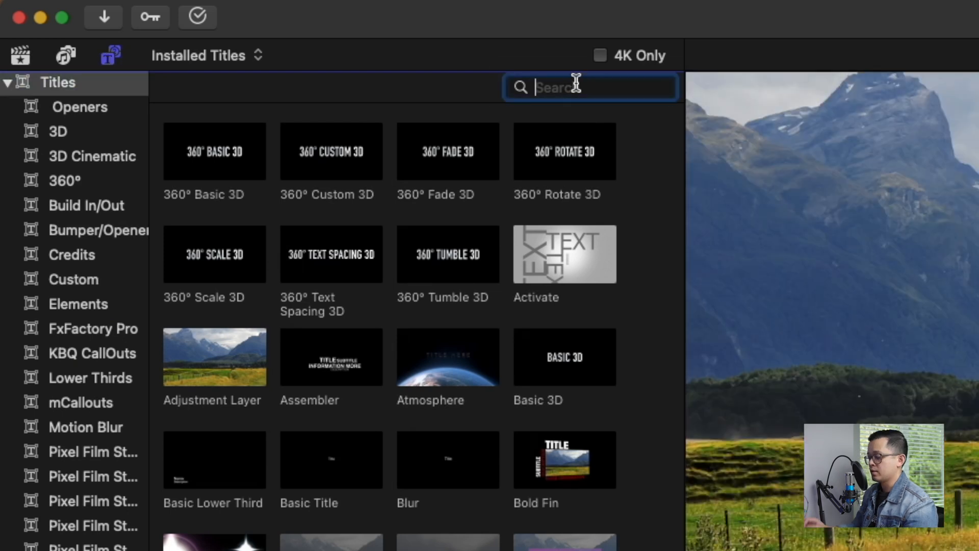
{"action": "type", "text": "a"}
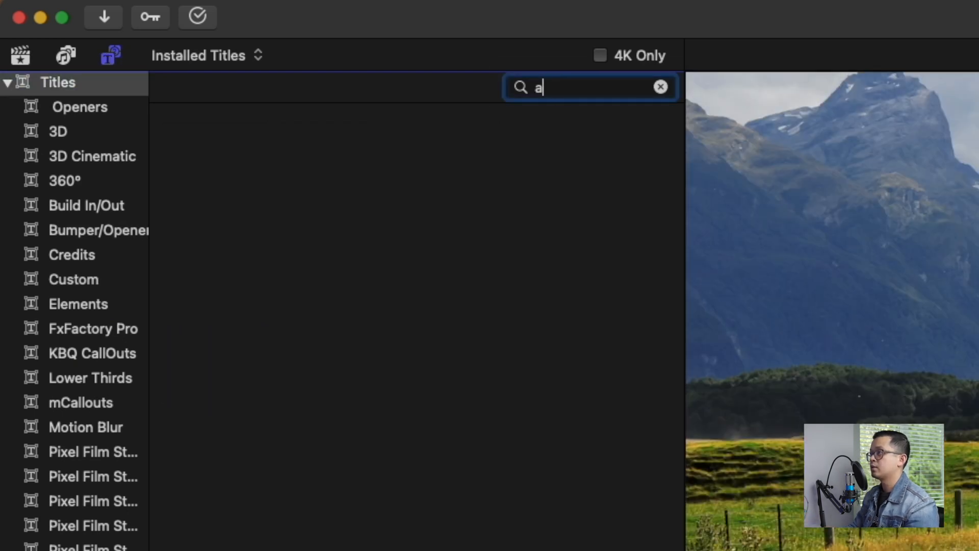
{"action": "type", "text": "djustment"}
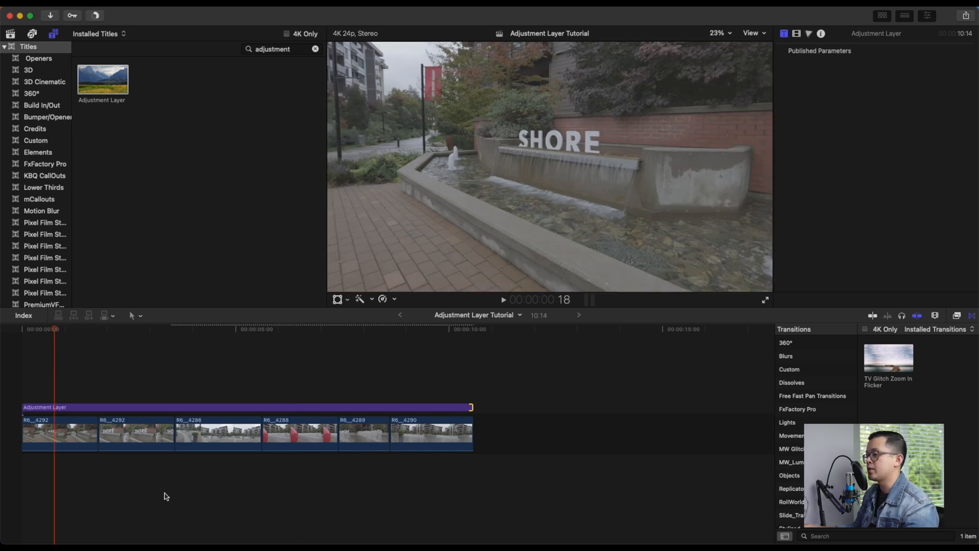
{"action": "left_click", "coordinate": [71, 407]}
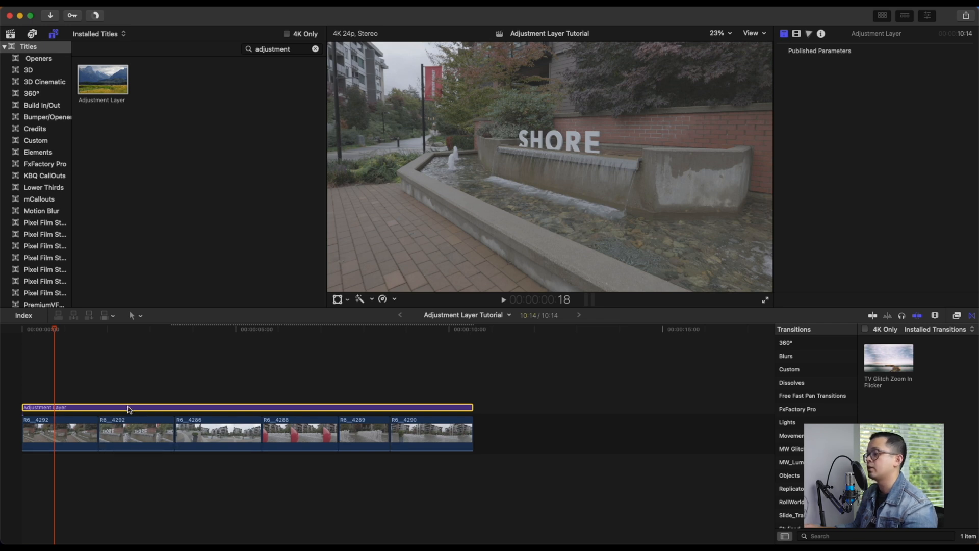
{"action": "mouse_move", "coordinate": [55, 406]}
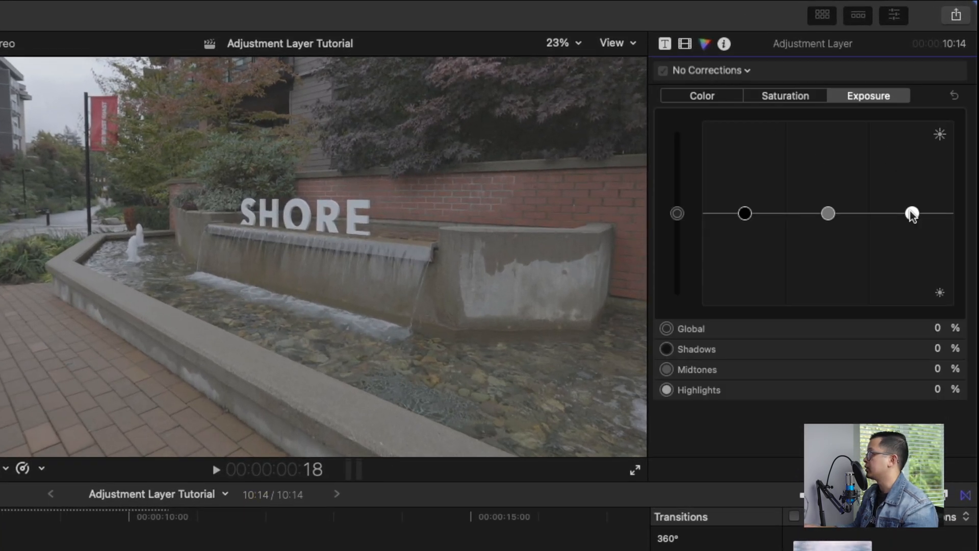
Step: Raise highlights, lower shadows and lift midtones in Color Board Exposure, checking Saturation
{"action": "left_click_drag", "start_coordinate": [912, 213], "coordinate": [912, 188]}
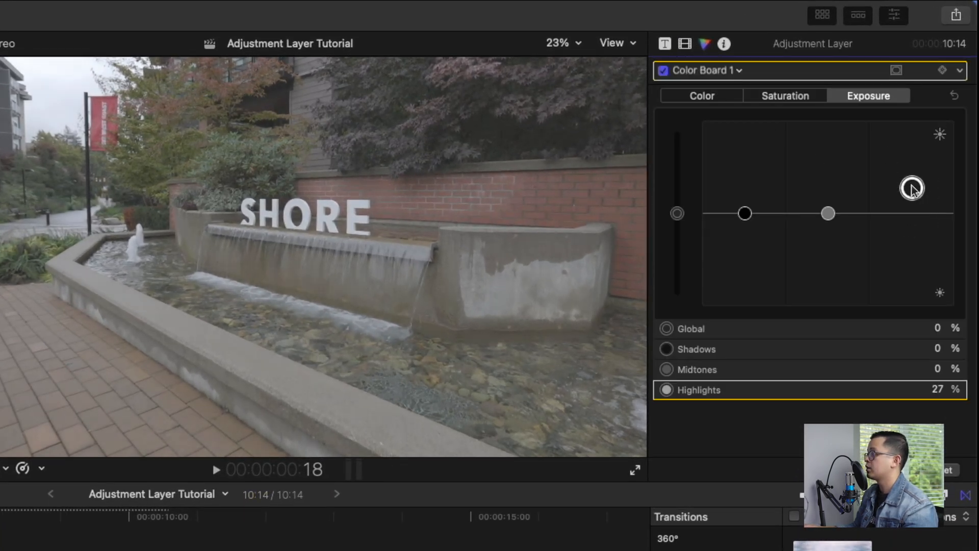
{"action": "left_click_drag", "start_coordinate": [912, 189], "coordinate": [914, 188]}
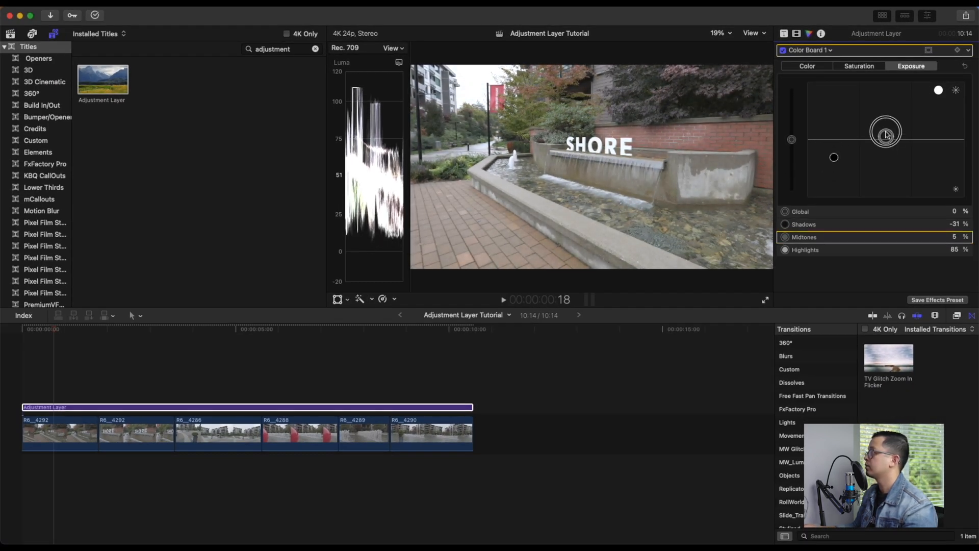
{"action": "left_click", "coordinate": [859, 65]}
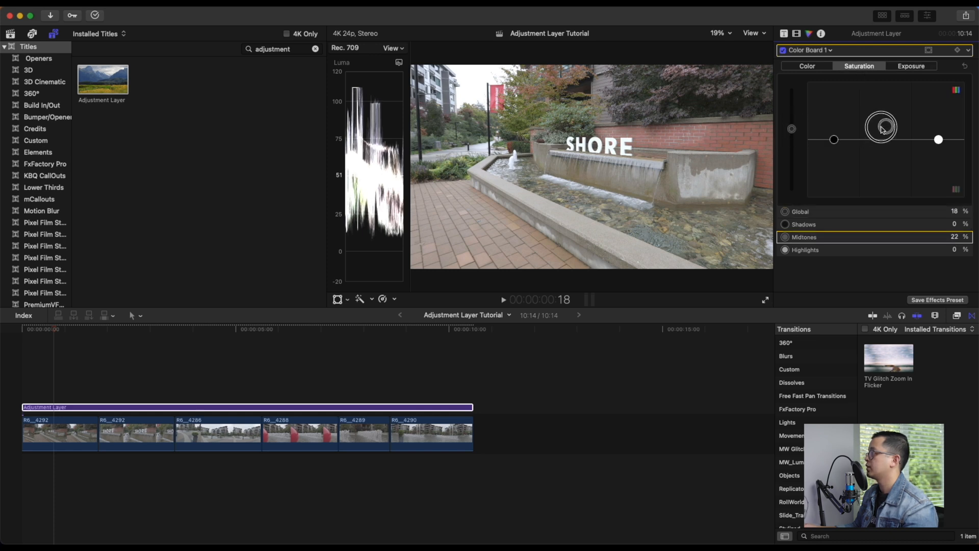
{"action": "left_click", "coordinate": [911, 66]}
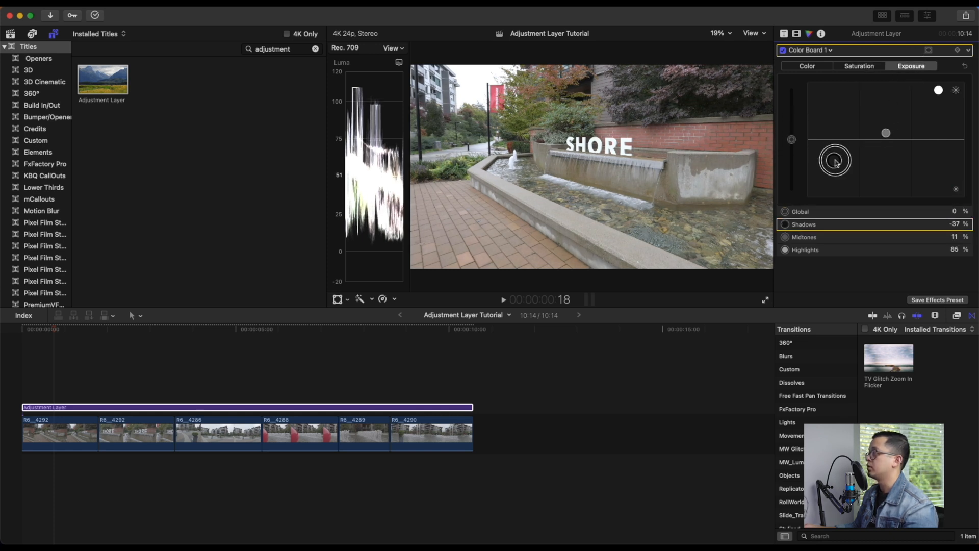
{"action": "left_click_drag", "start_coordinate": [835, 160], "coordinate": [834, 167]}
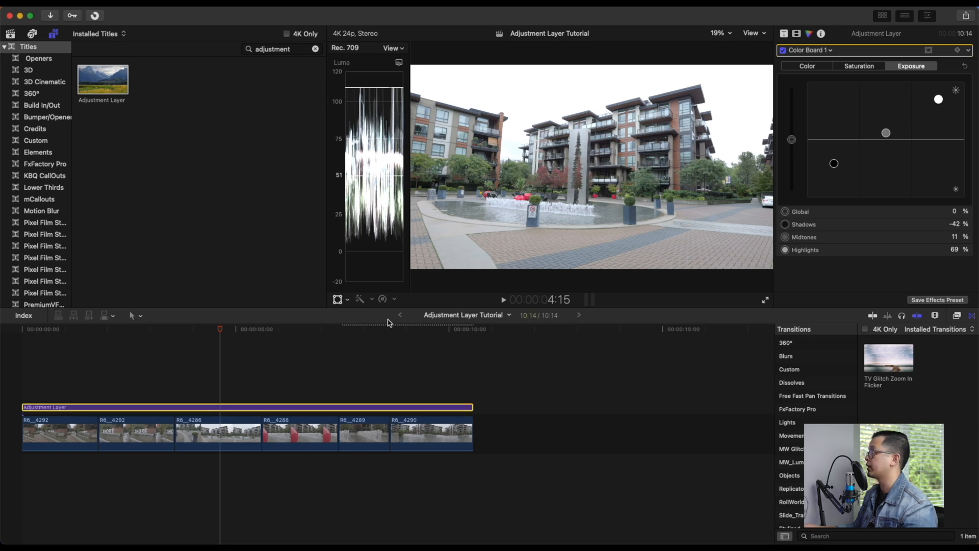
{"action": "left_click", "coordinate": [782, 50]}
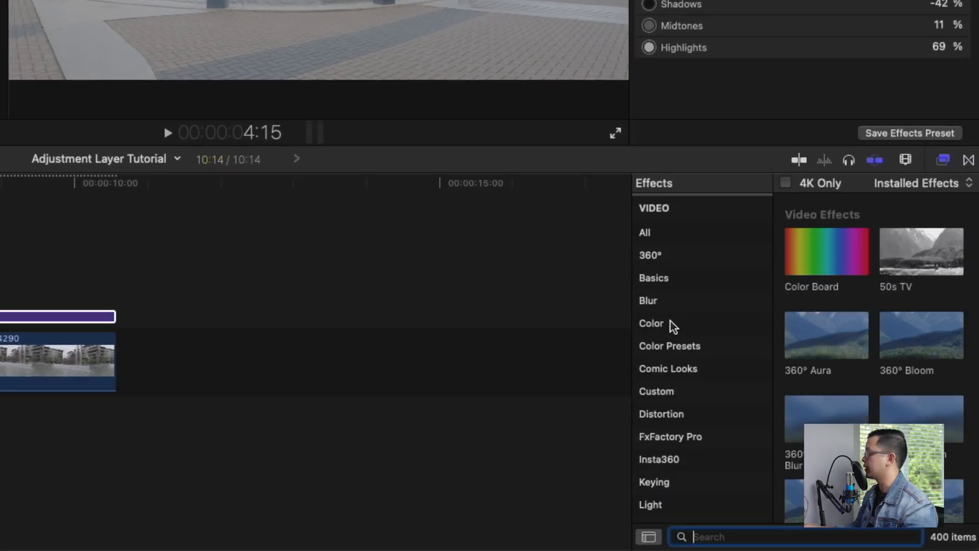
Step: Filter effects to Color, apply Custom LUT to the adjustment layer and open its LUT list
{"action": "left_click", "coordinate": [652, 324]}
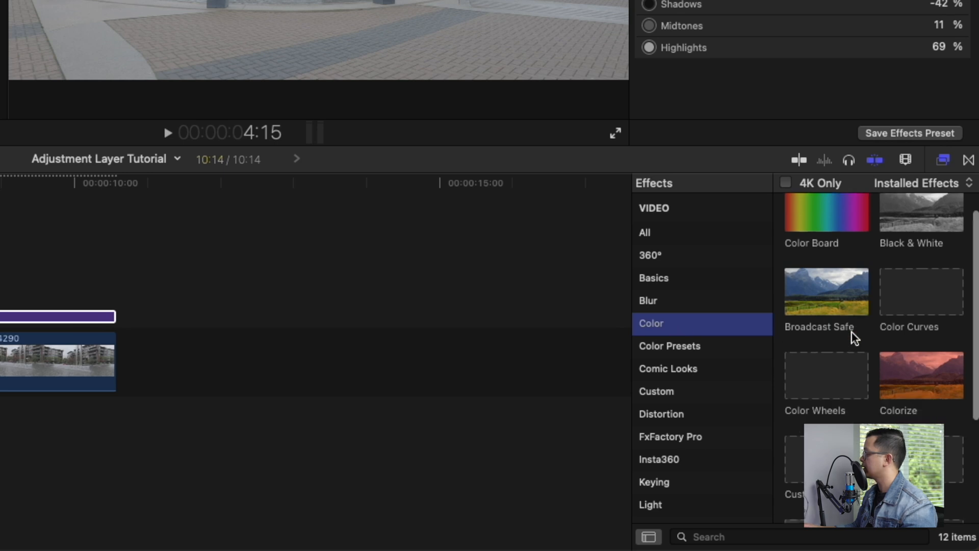
{"action": "scroll", "scroll_direction": "down", "scroll_amount": 3}
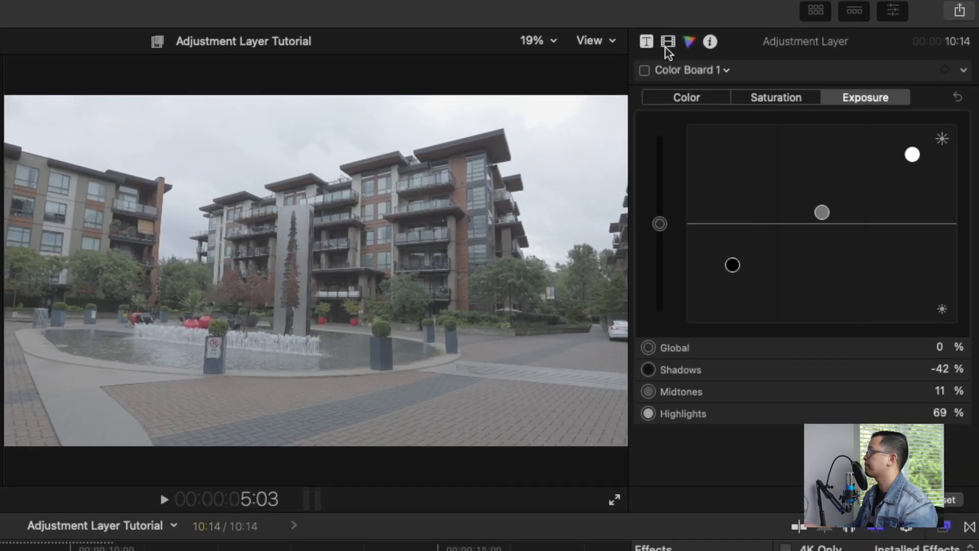
{"action": "left_click", "coordinate": [668, 41]}
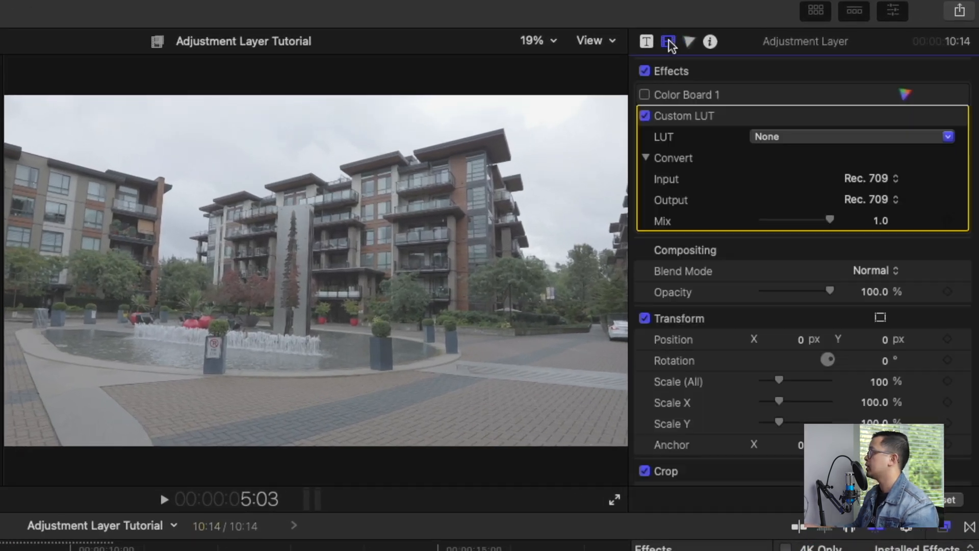
{"action": "left_click", "coordinate": [867, 221]}
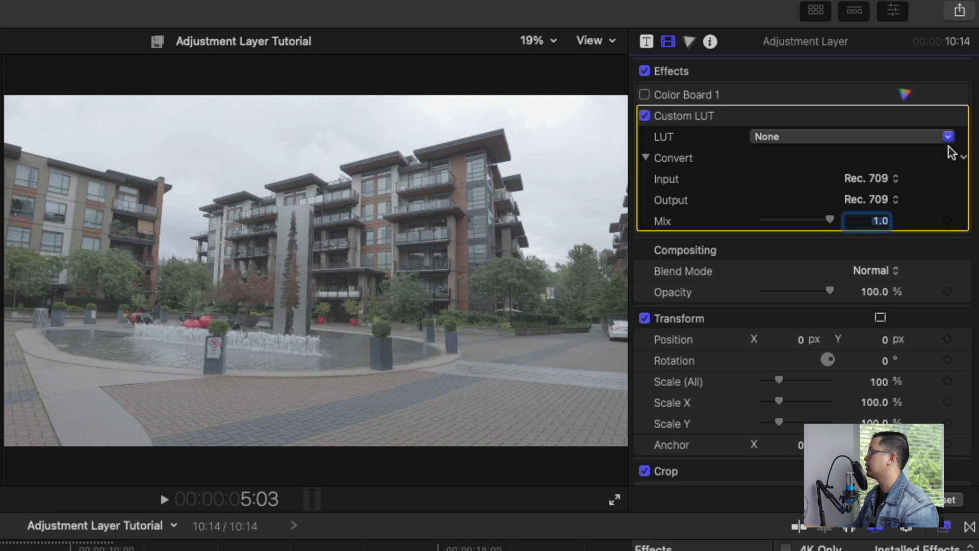
{"action": "left_click", "coordinate": [947, 136]}
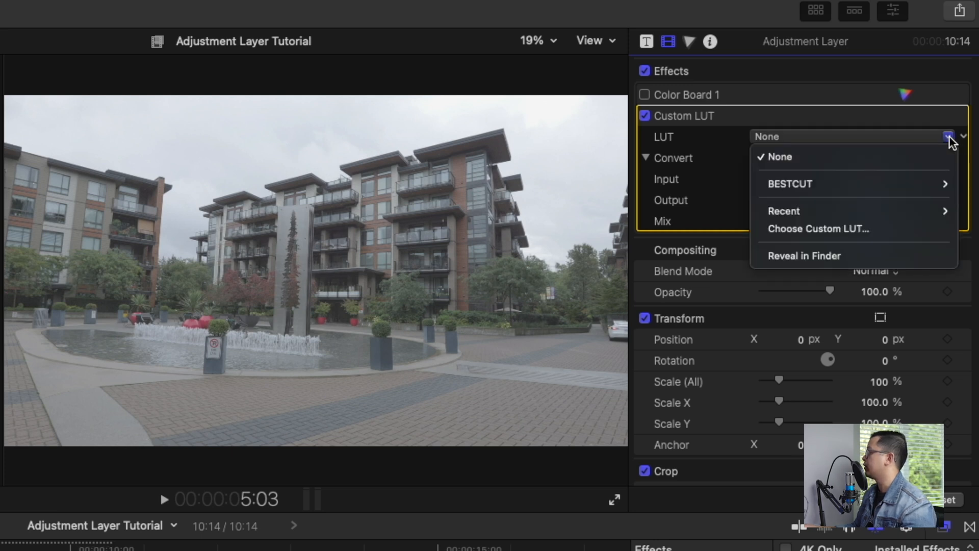
{"action": "mouse_move", "coordinate": [790, 184]}
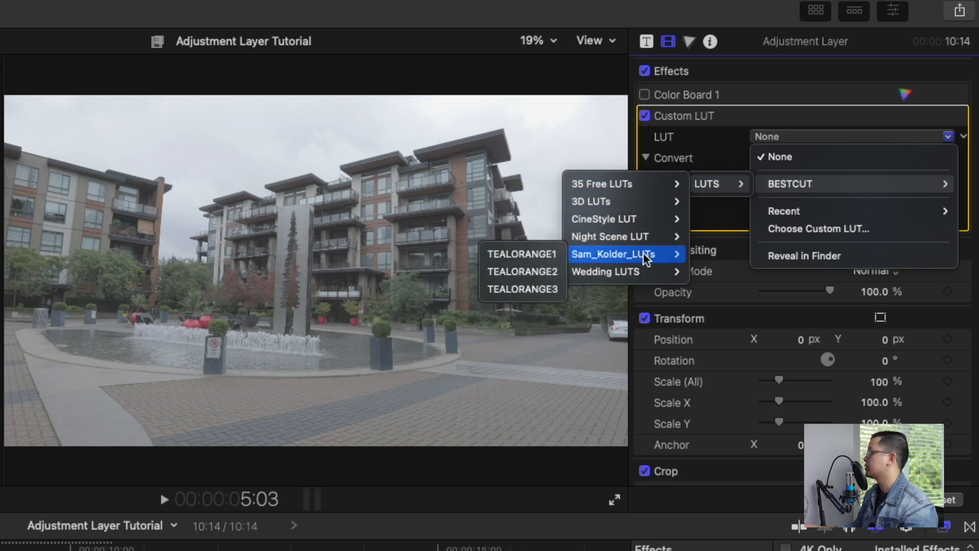
{"action": "mouse_move", "coordinate": [523, 254]}
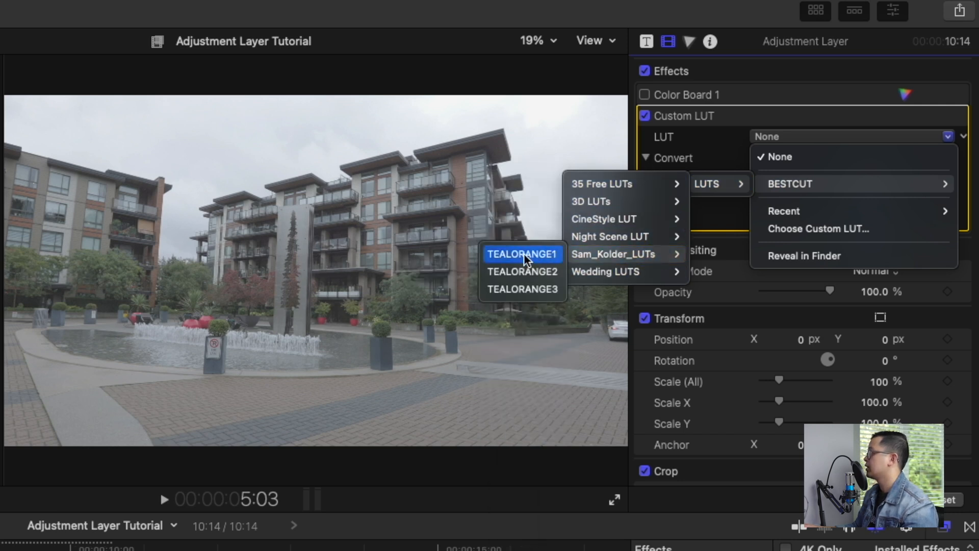
Step: Try the TEALORANGE1 LUT, then browse the other Sam_Kolder teal-orange LUTs
{"action": "left_click", "coordinate": [523, 254]}
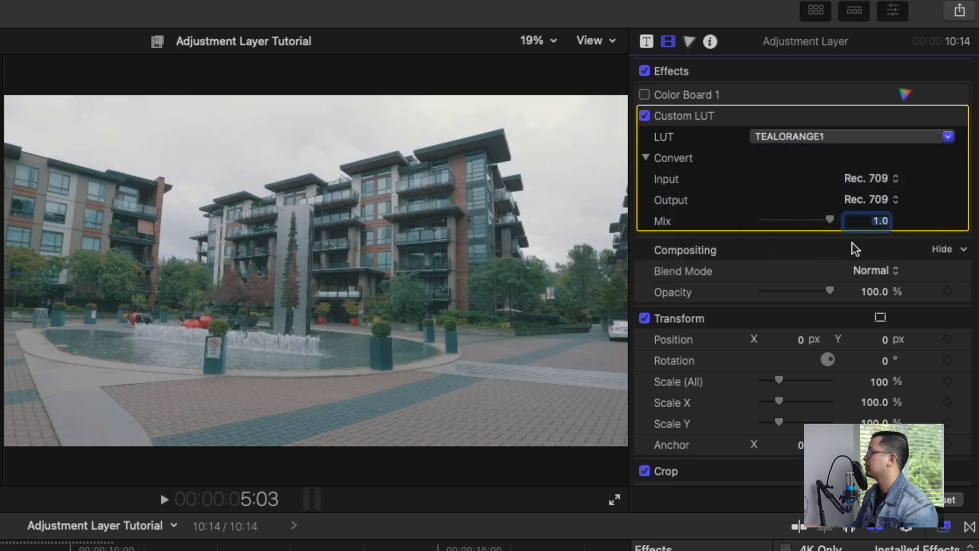
{"action": "left_click", "coordinate": [947, 136]}
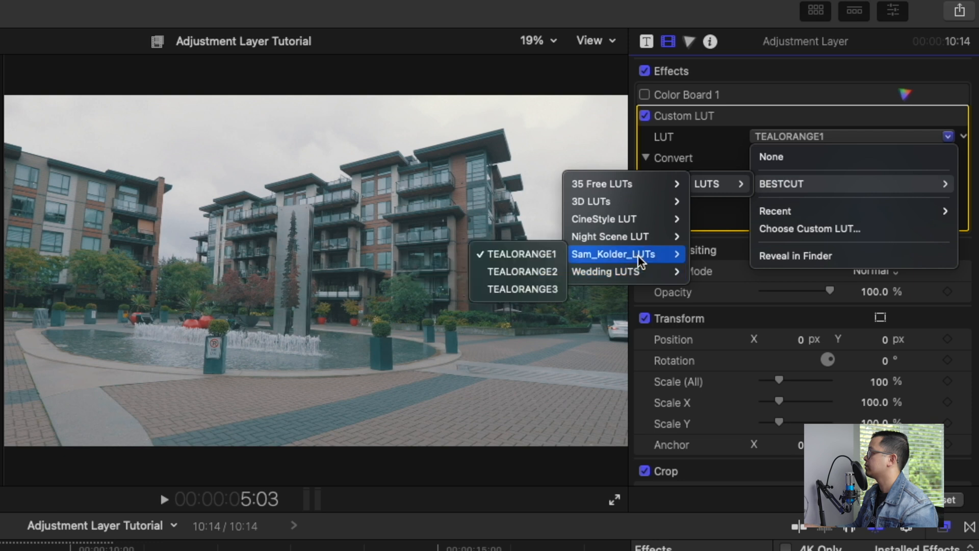
{"action": "left_click", "coordinate": [523, 289]}
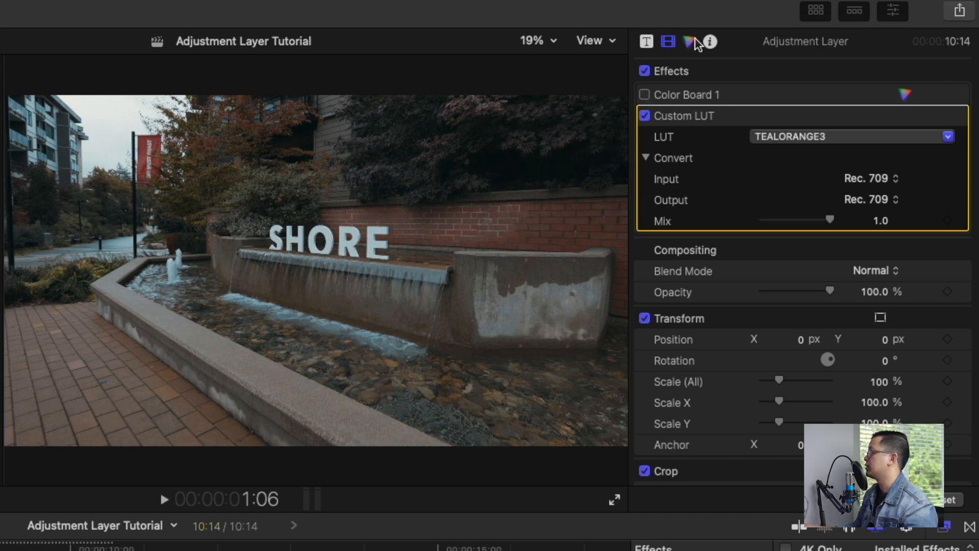
Step: Switch the Color Board 1 correction back on alongside the Custom LUT
{"action": "left_click", "coordinate": [689, 41]}
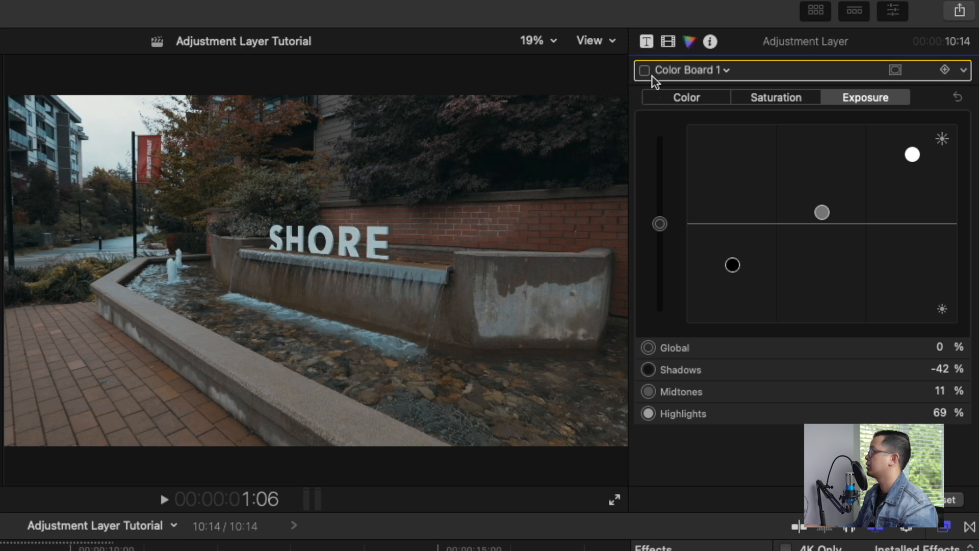
{"action": "left_click", "coordinate": [644, 70]}
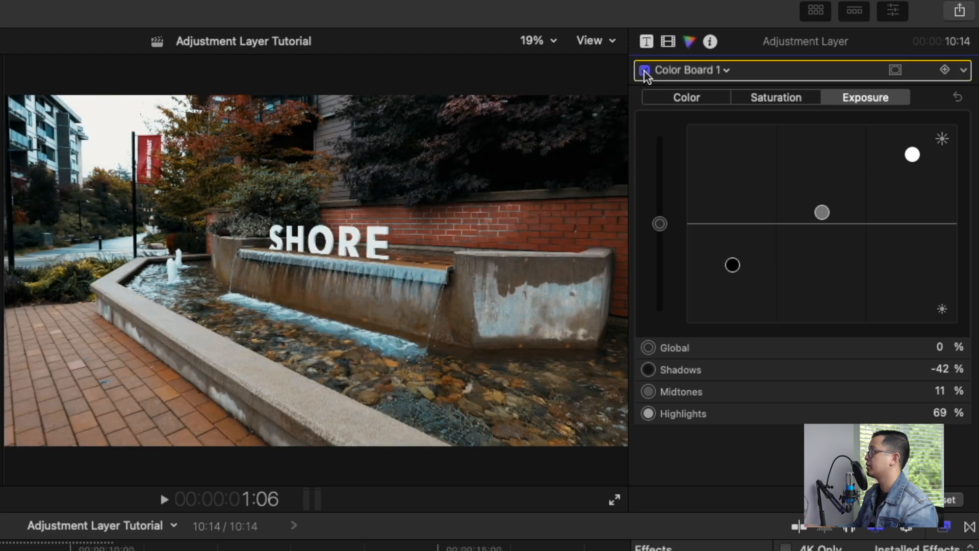
{"action": "left_click", "coordinate": [732, 266]}
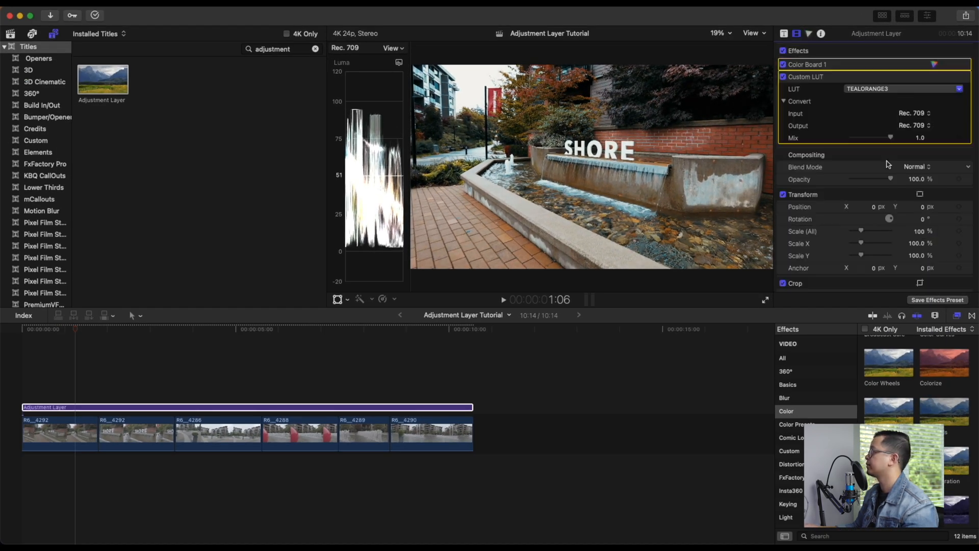
Step: Lower the Custom LUT Mix to 0.72 and preview the grade later in the timeline
{"action": "left_click_drag", "start_coordinate": [897, 137], "coordinate": [879, 137]}
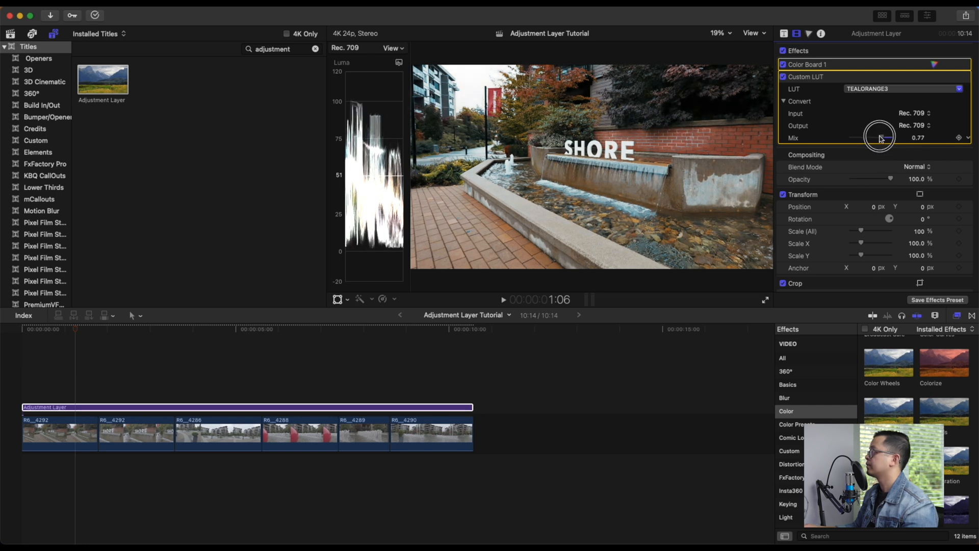
{"action": "left_click_drag", "start_coordinate": [882, 137], "coordinate": [880, 137]}
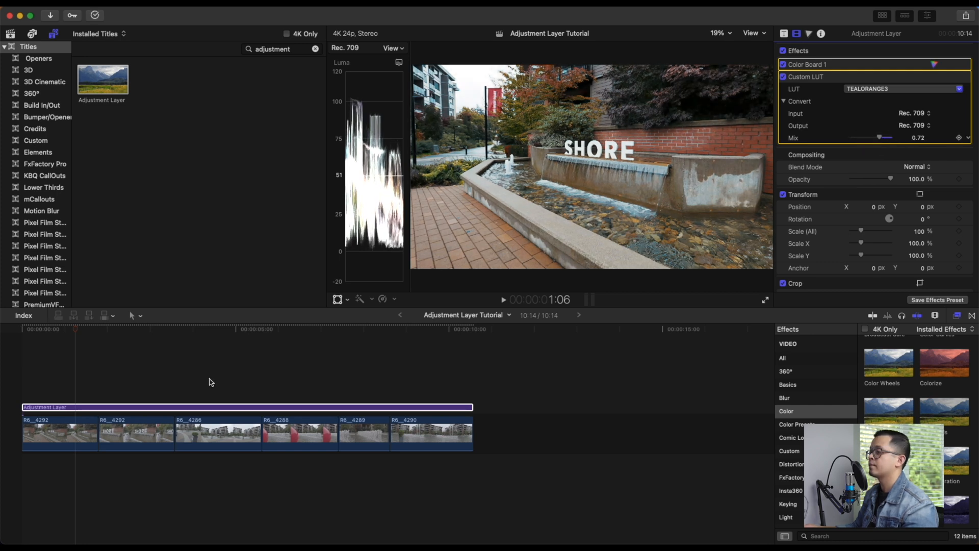
{"action": "left_click", "coordinate": [143, 343]}
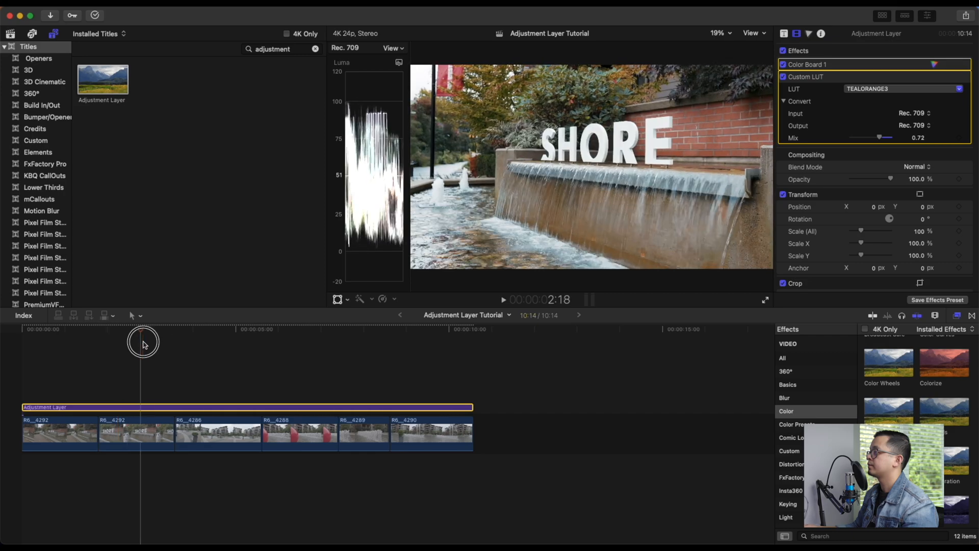